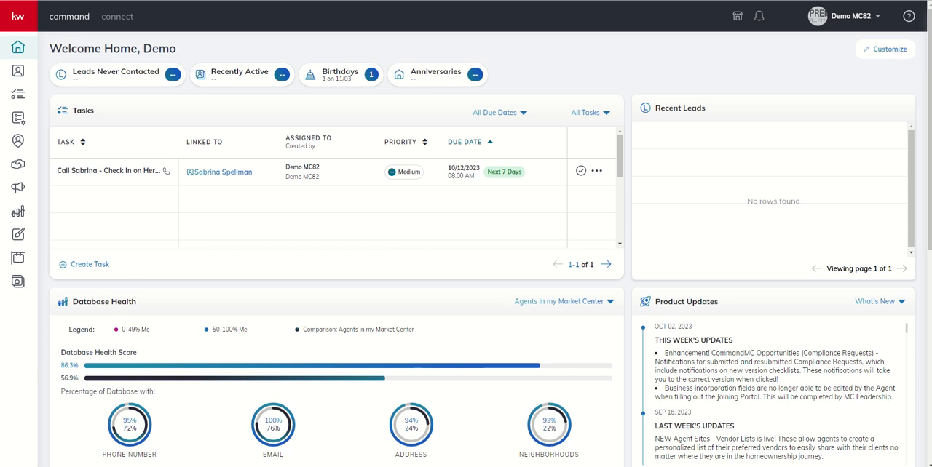
mouse_move(294, 42)
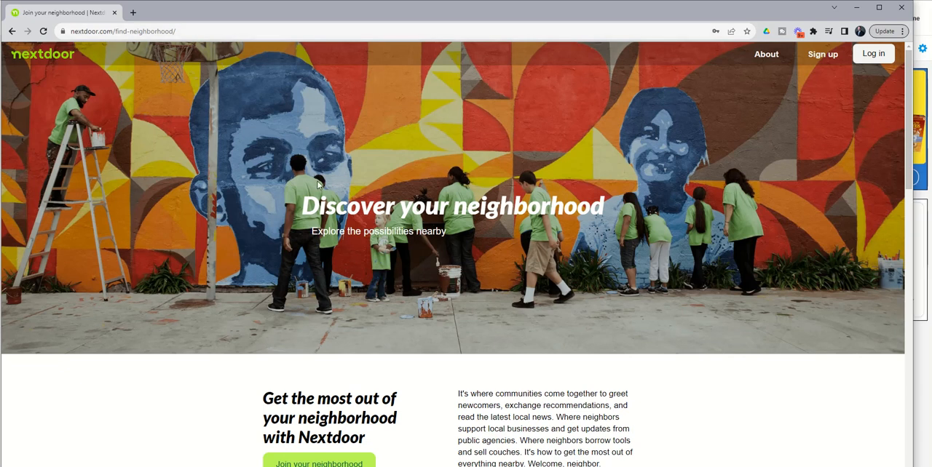
- Scroll Nextdoor's find-neighborhood page down to the alphabetical All states list
scroll(down, 3)
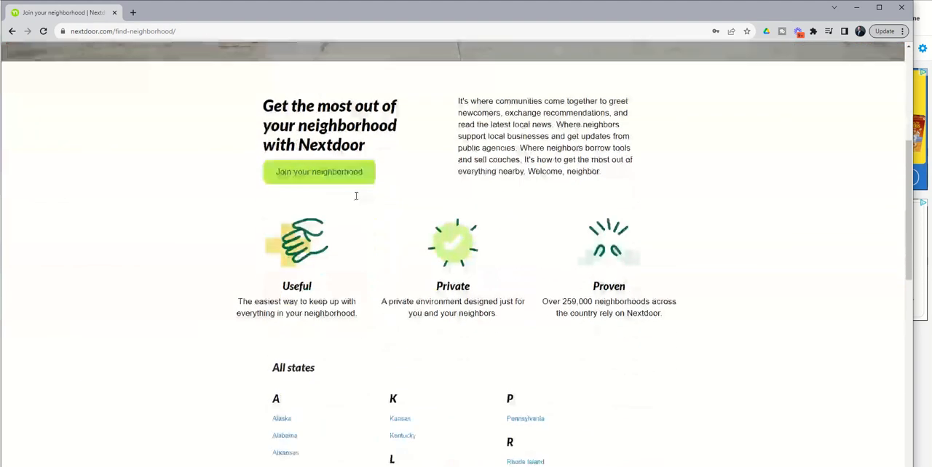
scroll(down, 3)
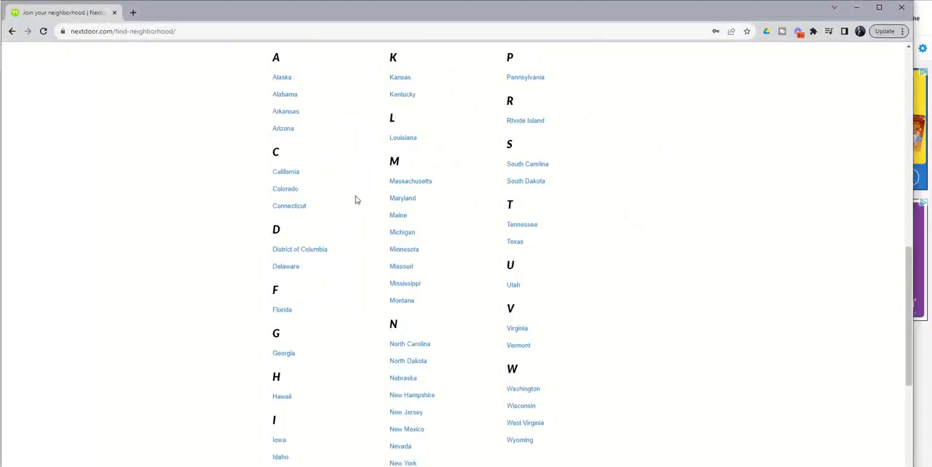
scroll(down, 3)
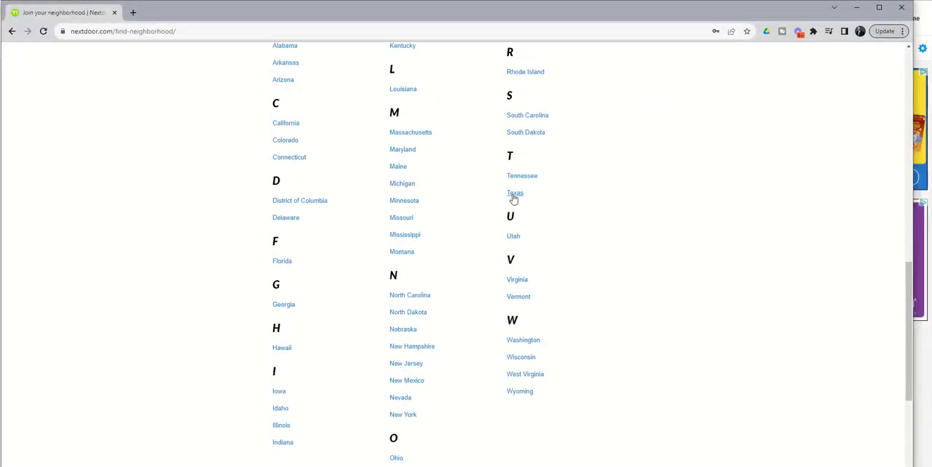
- Choose Texas from the states list and scroll through the Cities in Texas list
click(514, 193)
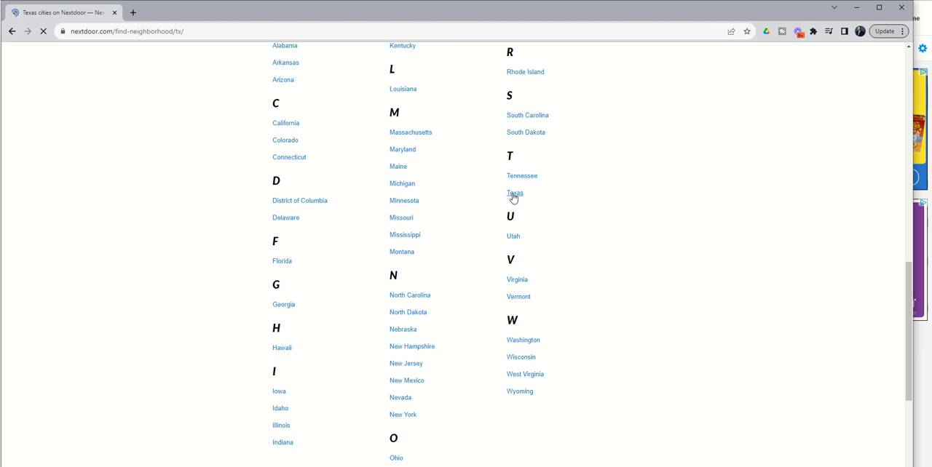
click(514, 194)
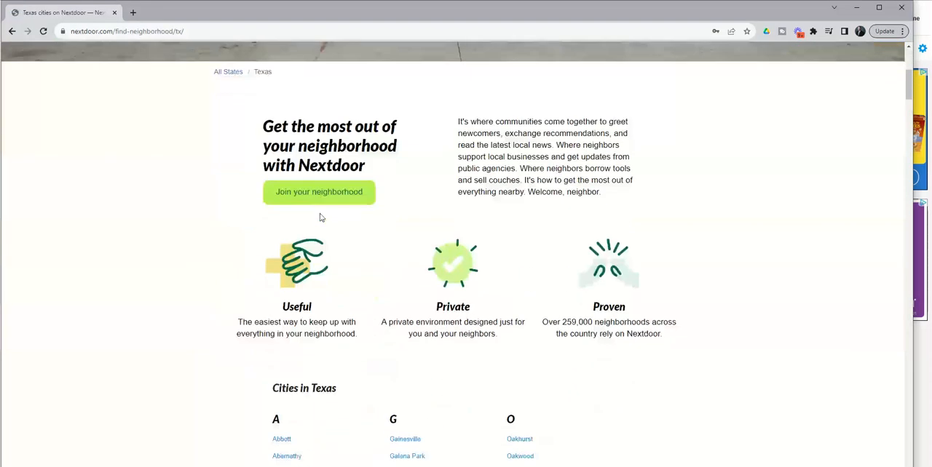
scroll(down, 3)
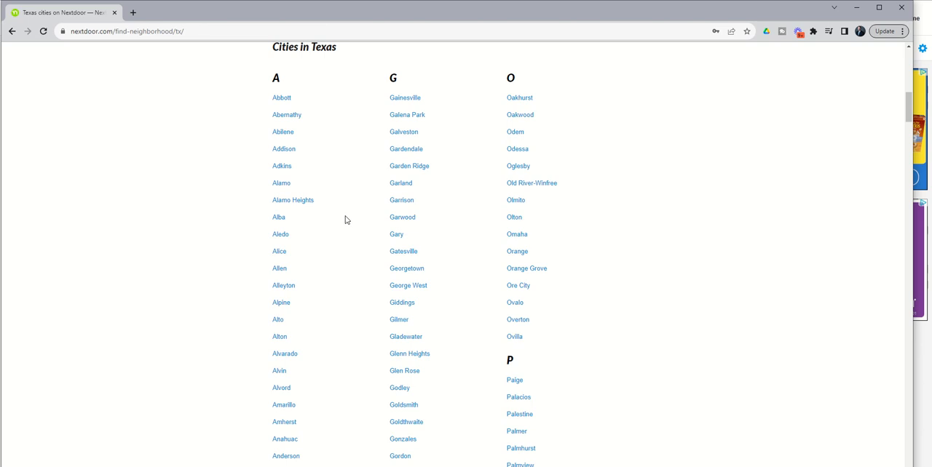
scroll(down, 3)
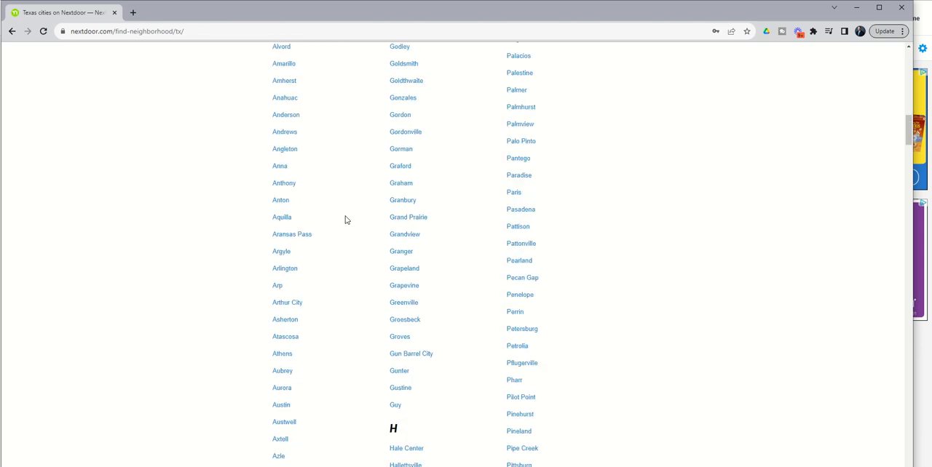
scroll(down, 3)
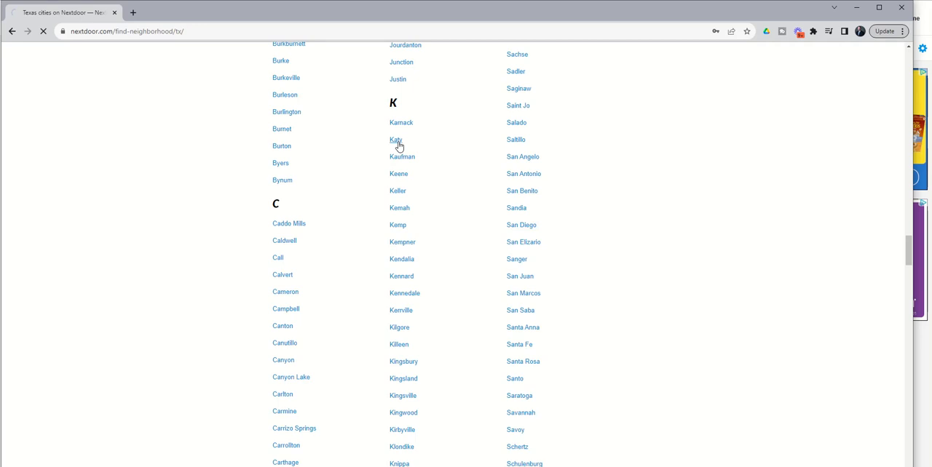
- Open Katy, TX and scroll down its page to the neighborhoods list
click(396, 140)
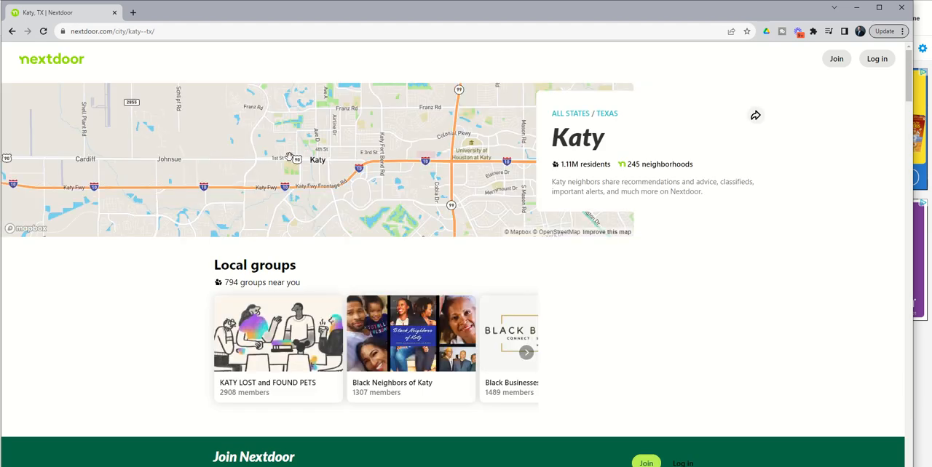
mouse_move(634, 173)
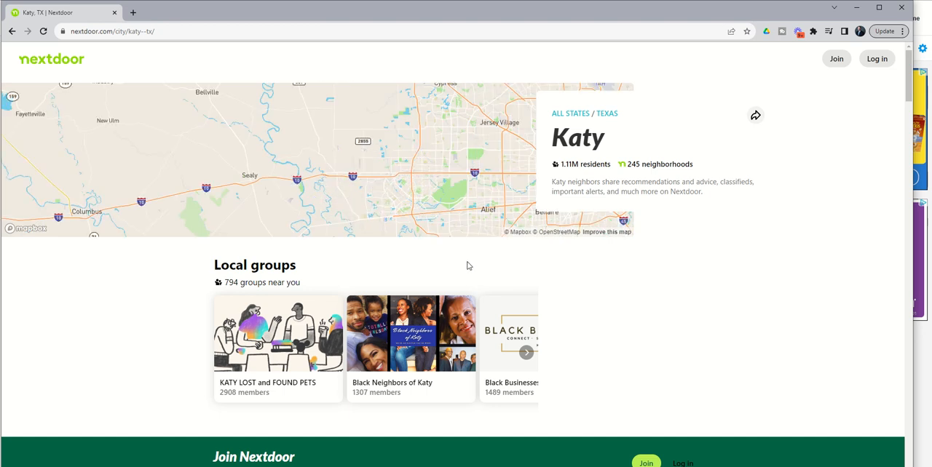
scroll(down, 3)
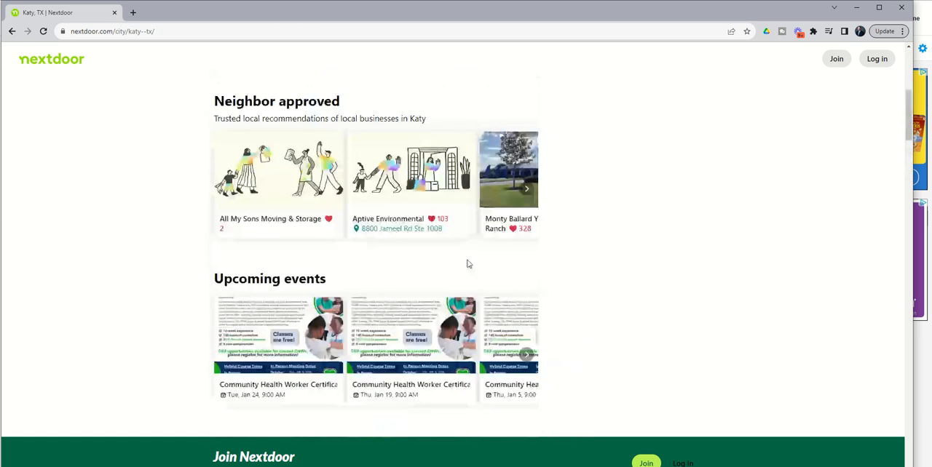
scroll(down, 3)
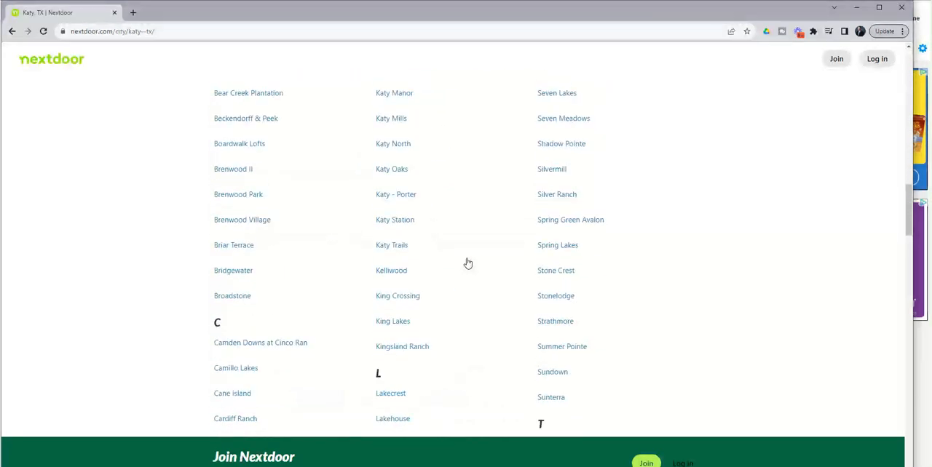
scroll(down, 3)
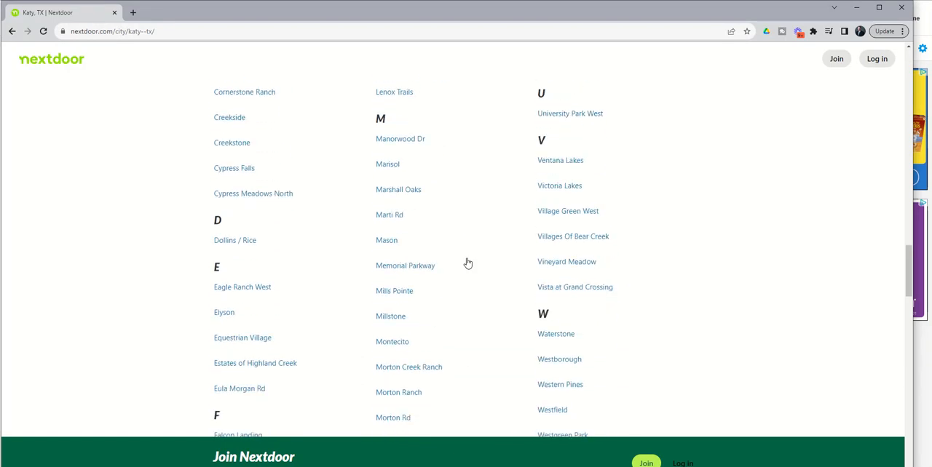
scroll(down, 3)
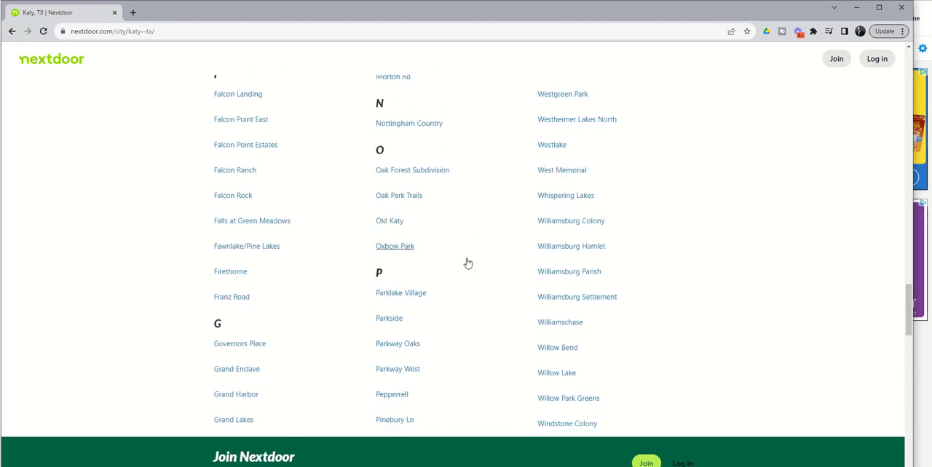
- Open the Falls at Green Meadows page from Katy's neighborhoods list
click(252, 220)
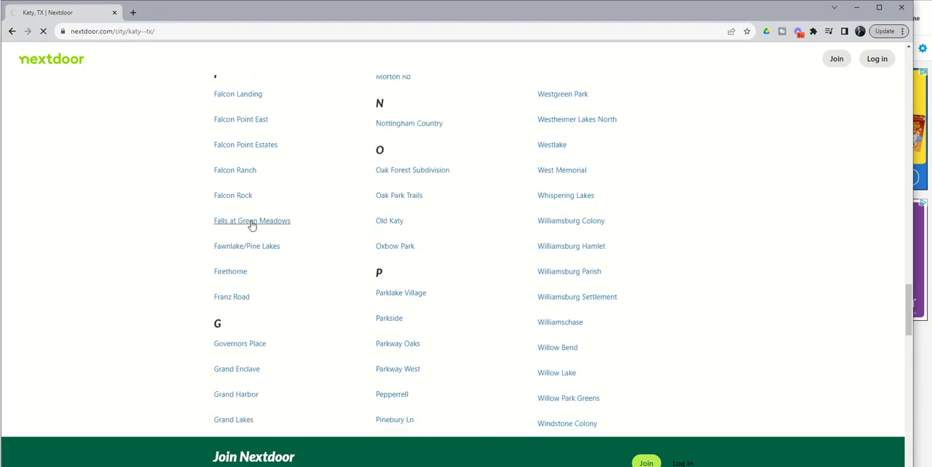
click(251, 220)
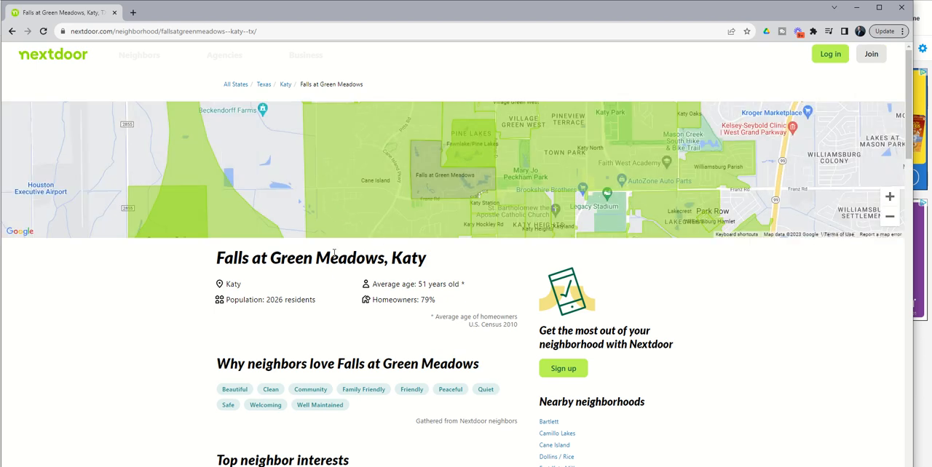
mouse_move(333, 252)
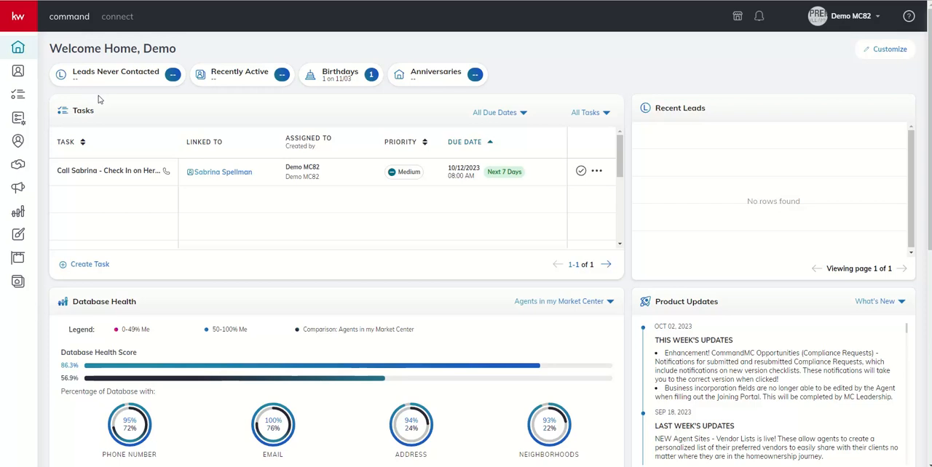
mouse_move(110, 118)
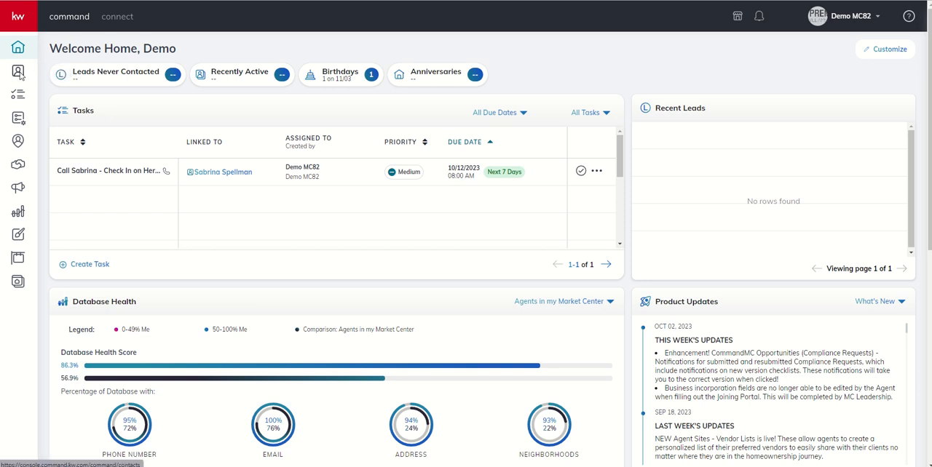
- Open the Demo MC82 contacts list from the KW Command sidebar
click(18, 71)
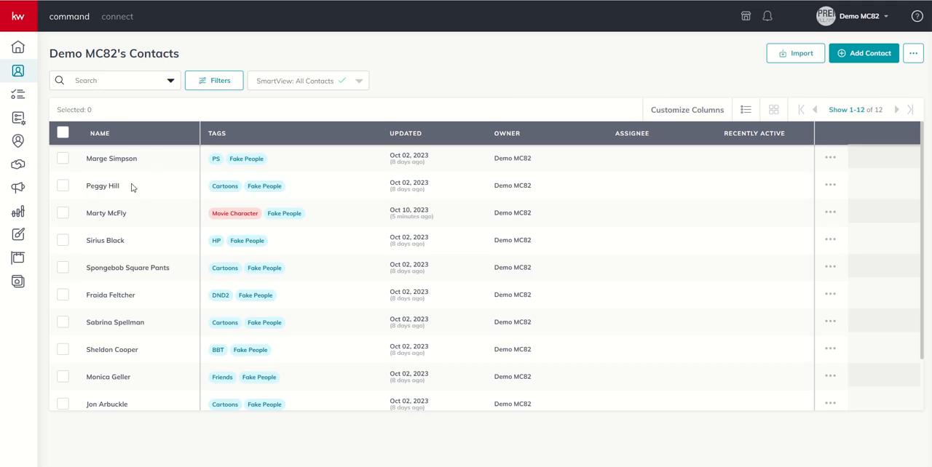
- Open Peggy Hill's record and scroll to her Rainey Street District neighborhood map
click(102, 186)
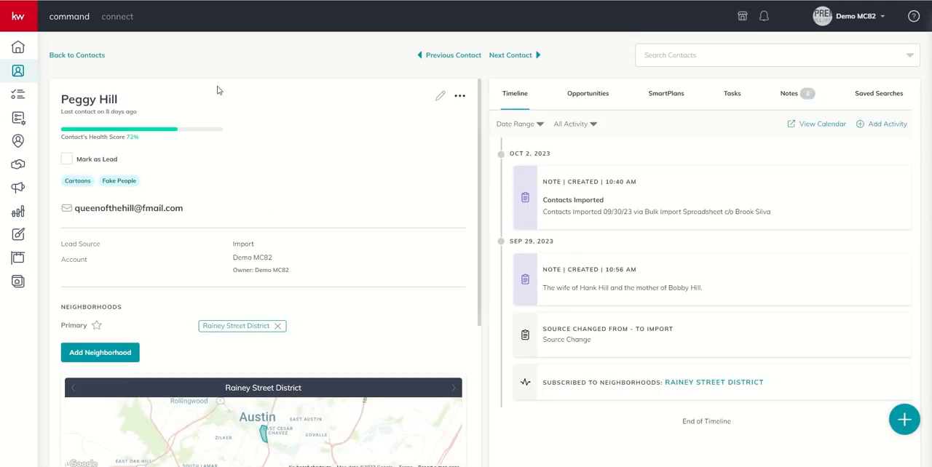
mouse_move(255, 122)
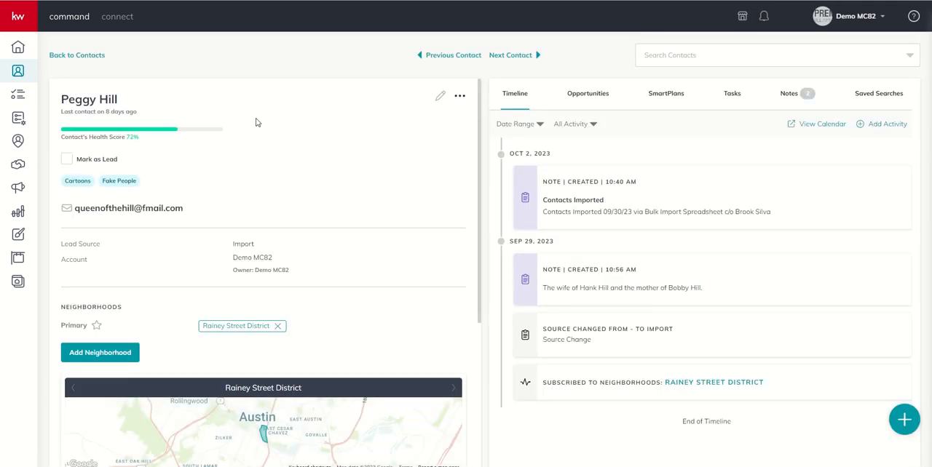
mouse_move(255, 135)
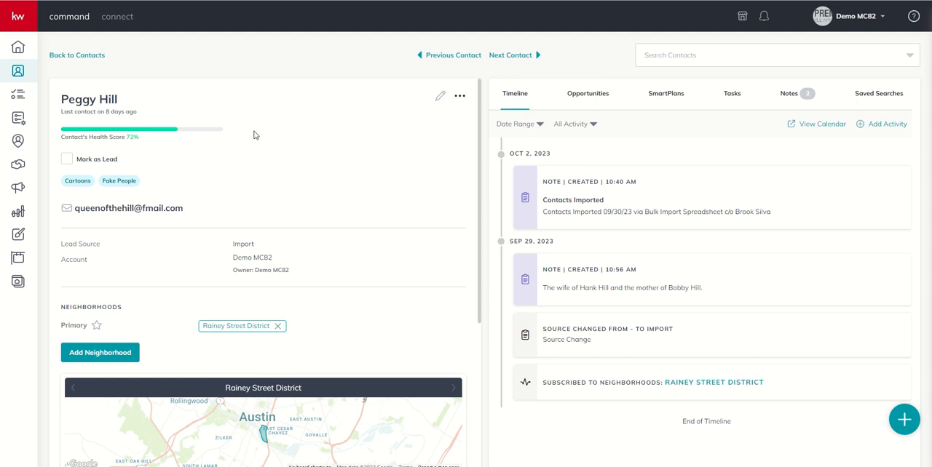
scroll(down, 3)
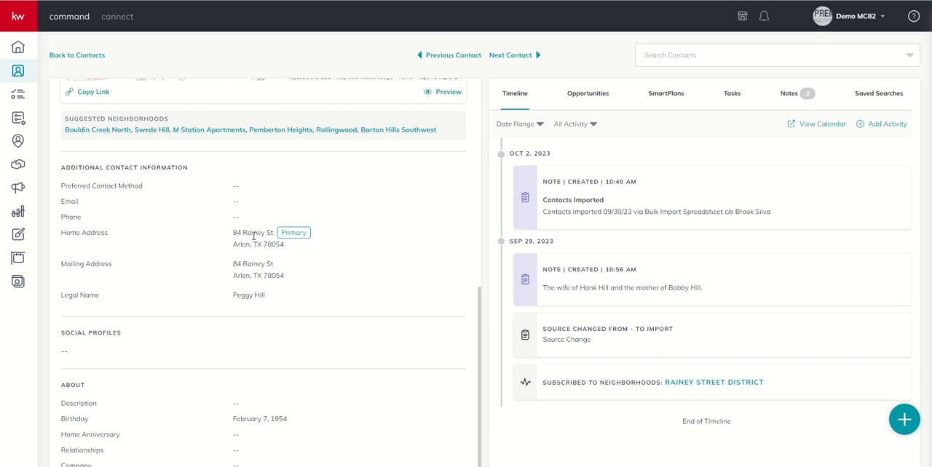
mouse_move(279, 241)
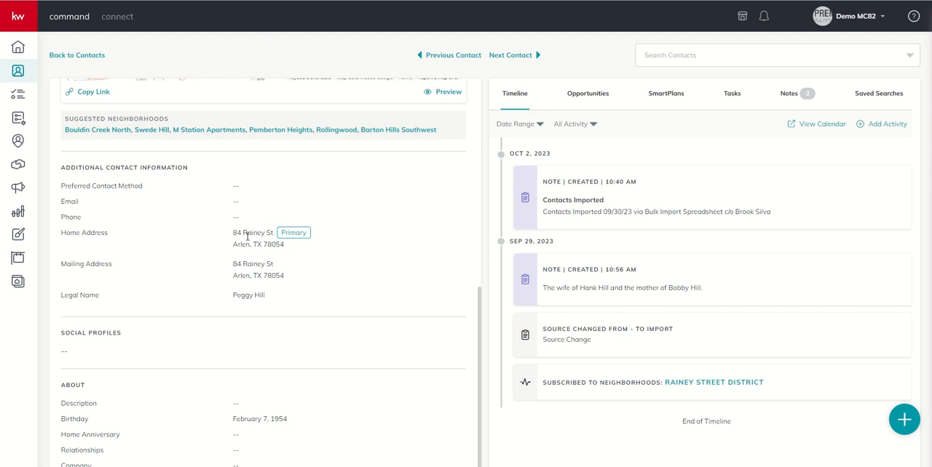
scroll(up, 3)
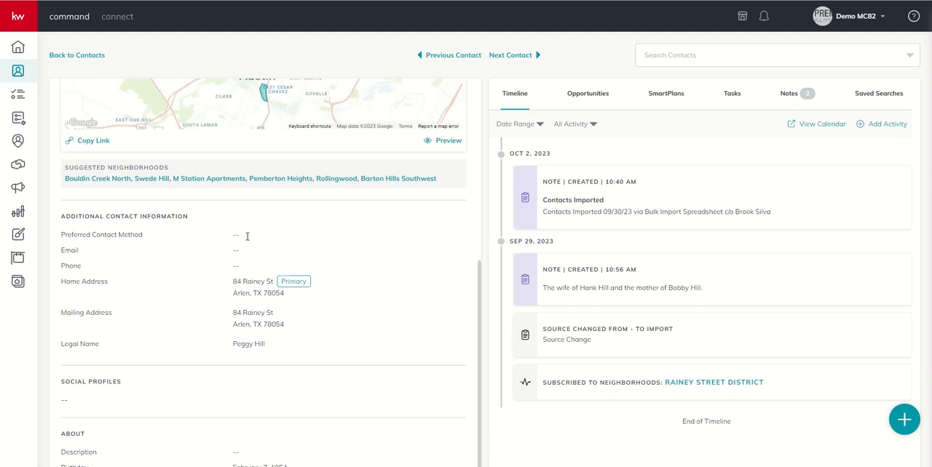
scroll(up, 3)
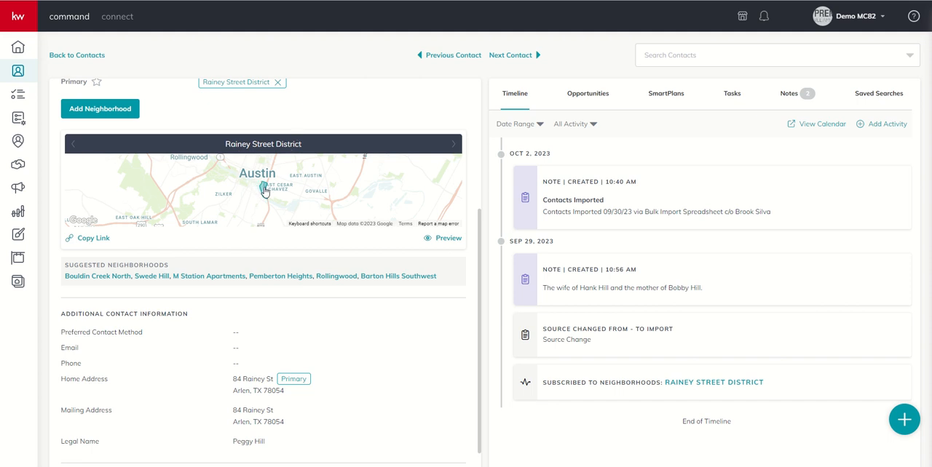
mouse_move(278, 195)
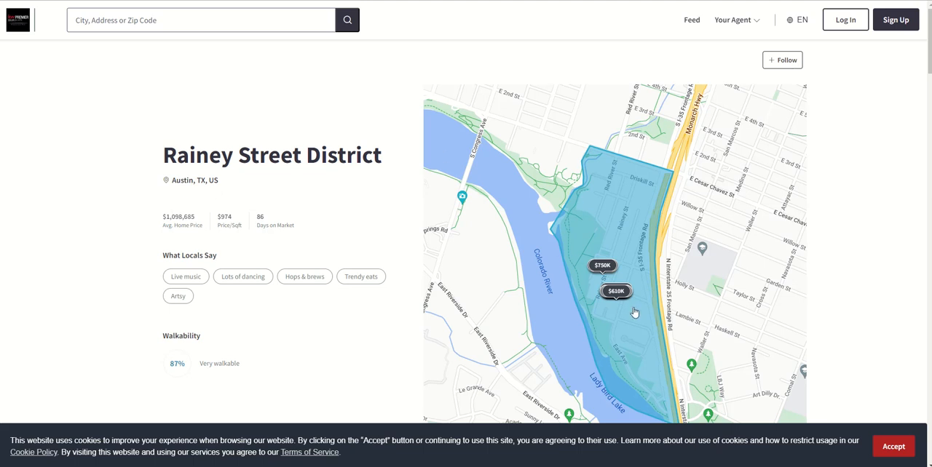
mouse_move(157, 168)
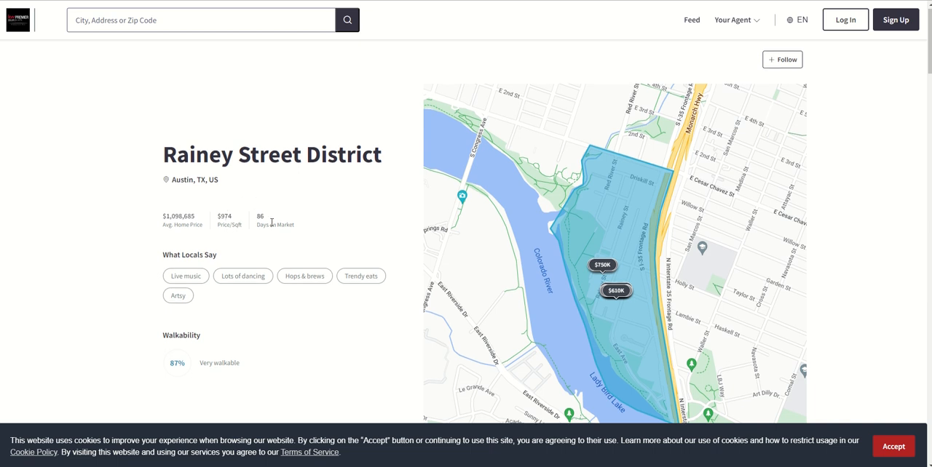
- Scroll through the Rainey Street District preview's market stats, listings, local opinions and places
scroll(down, 3)
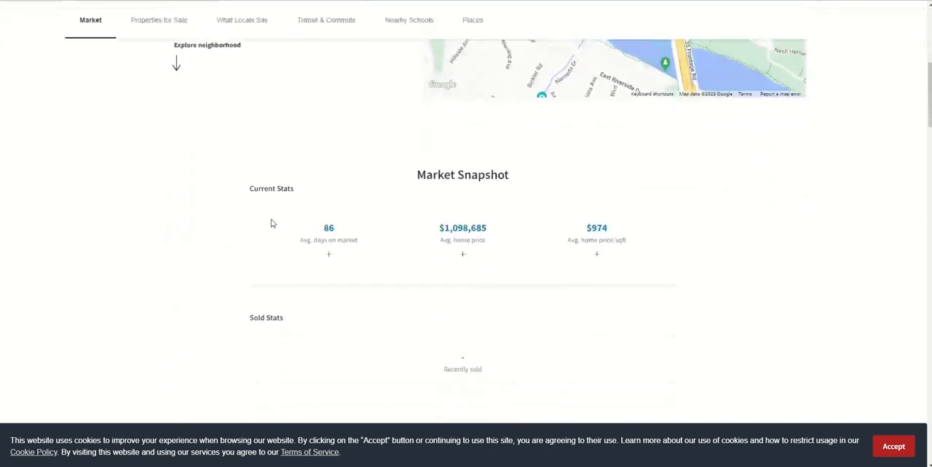
scroll(down, 3)
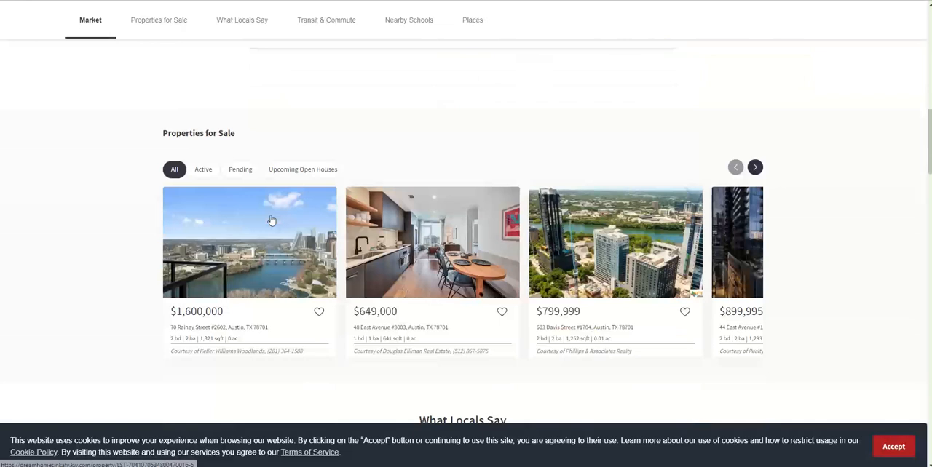
scroll(up, 3)
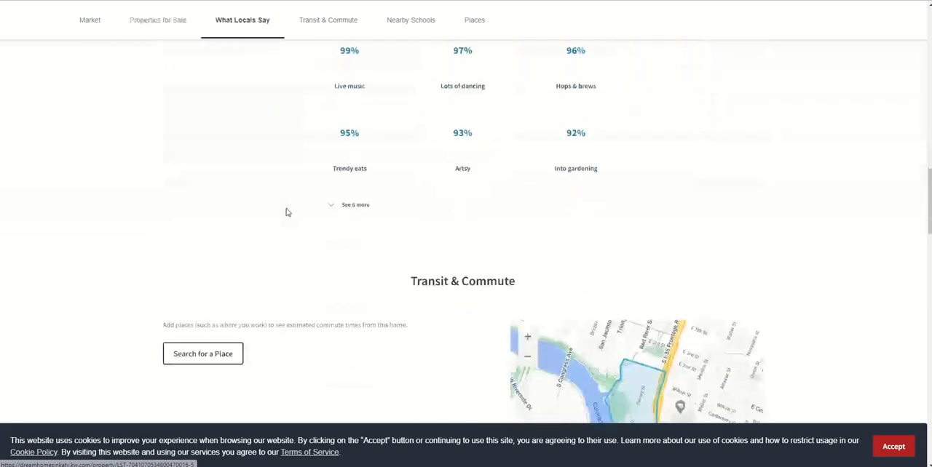
scroll(down, 3)
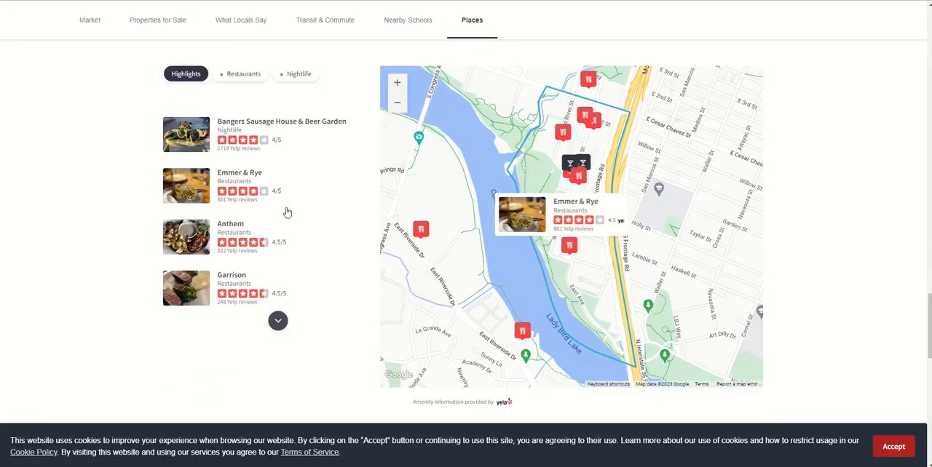
scroll(down, 3)
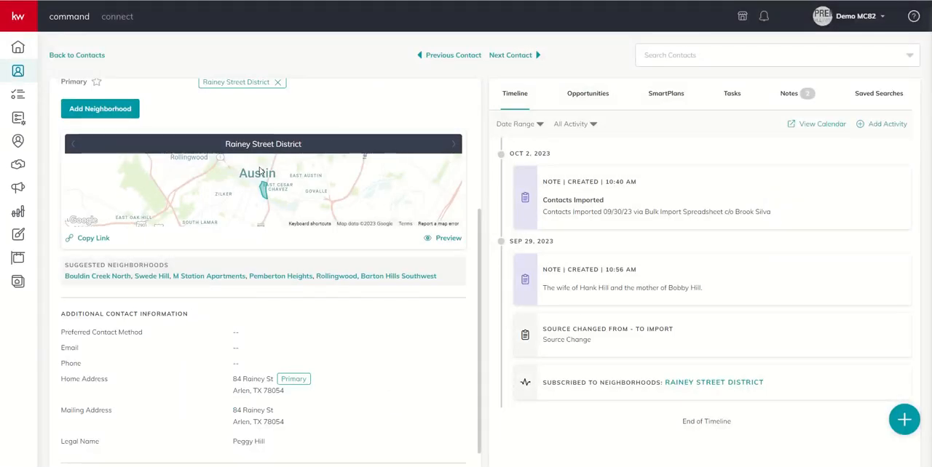
mouse_move(328, 151)
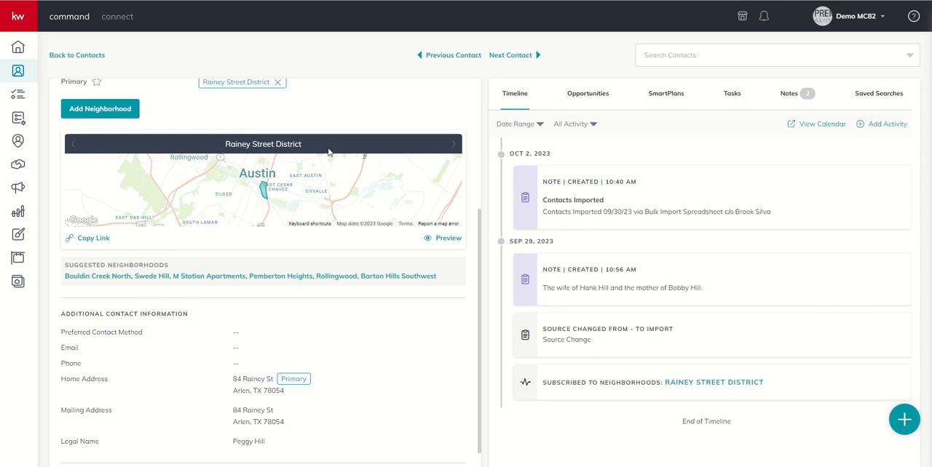
scroll(up, 3)
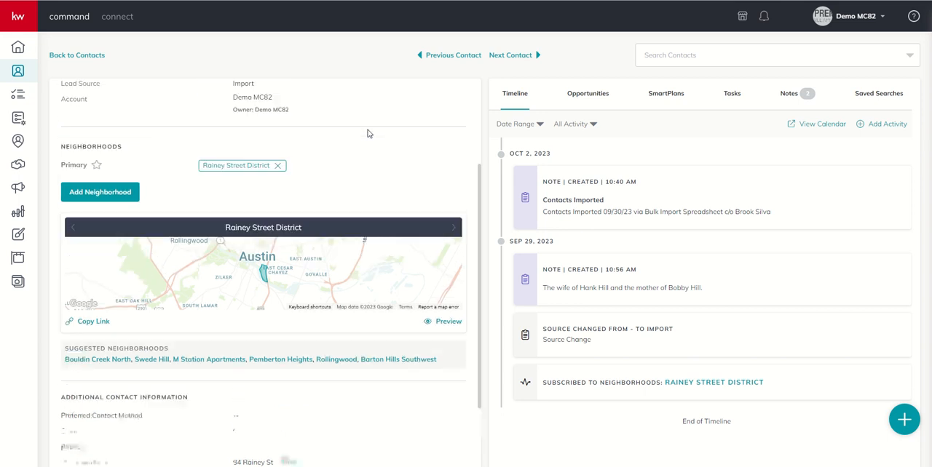
scroll(down, 3)
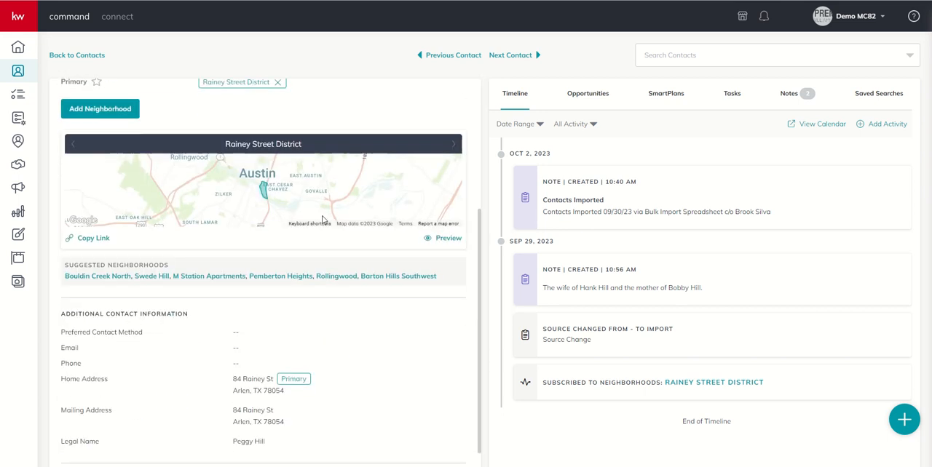
mouse_move(256, 374)
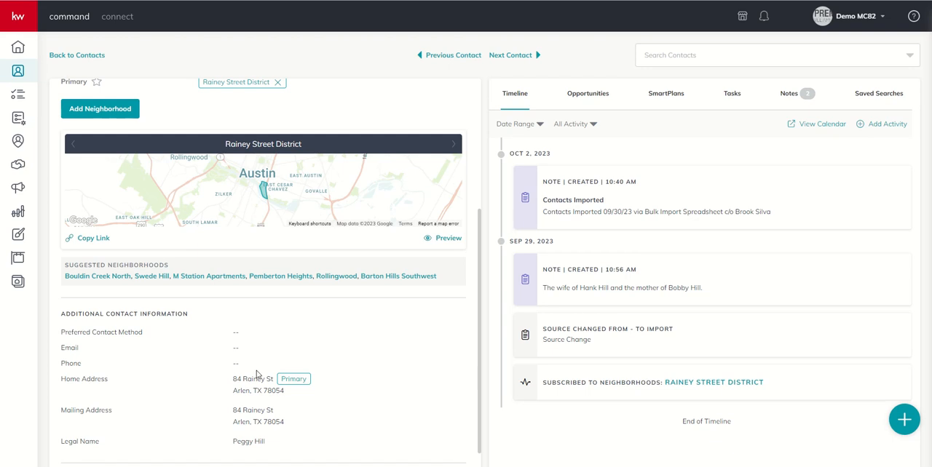
mouse_move(265, 192)
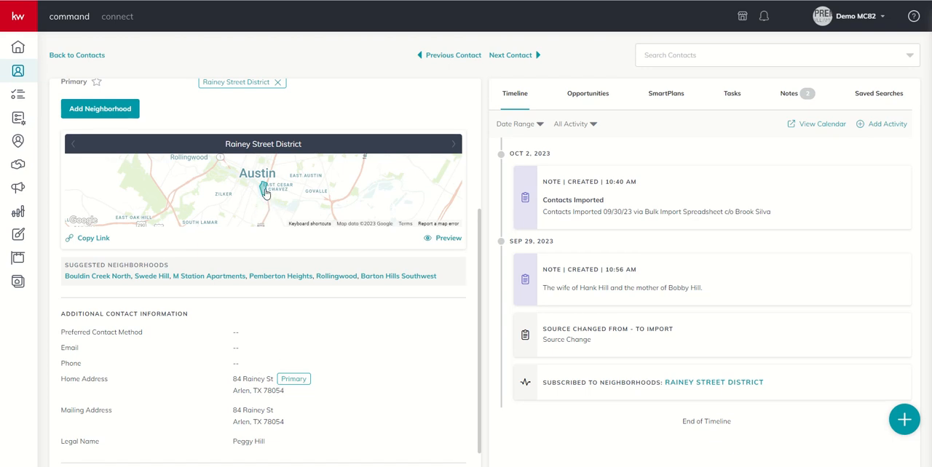
scroll(up, 3)
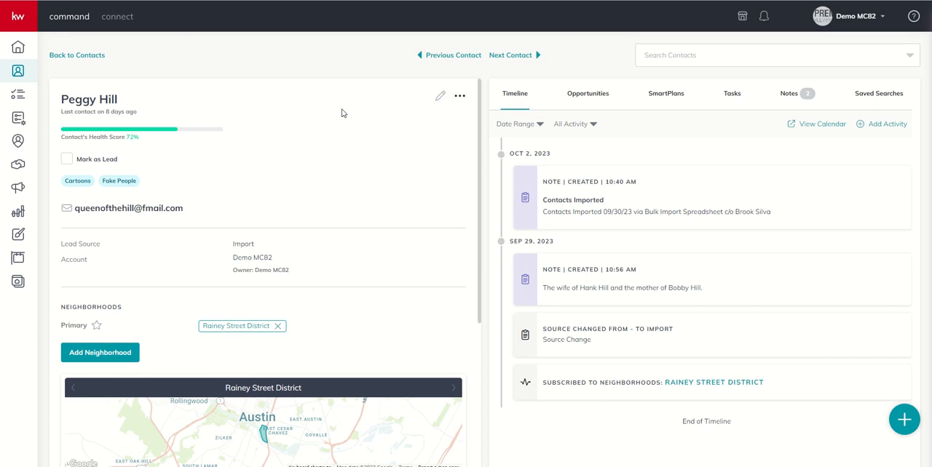
mouse_move(18, 118)
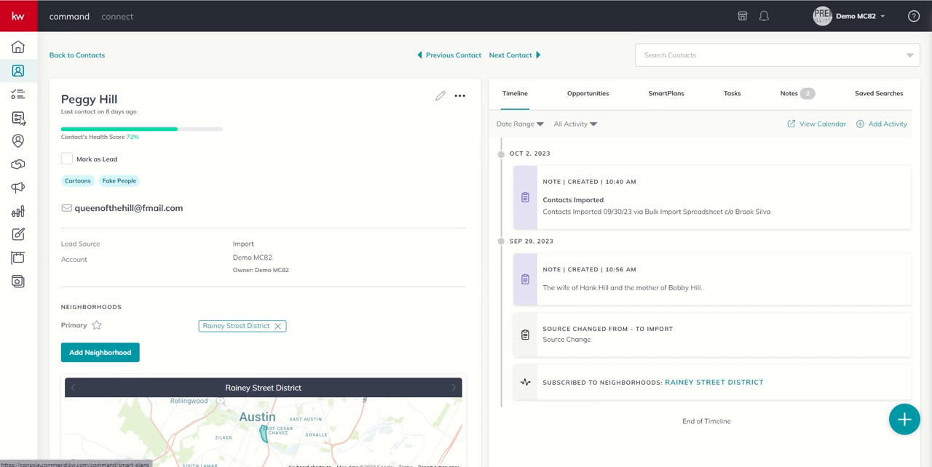
- Open the SmartPlans Library and page through more Keller Williams plans
click(19, 117)
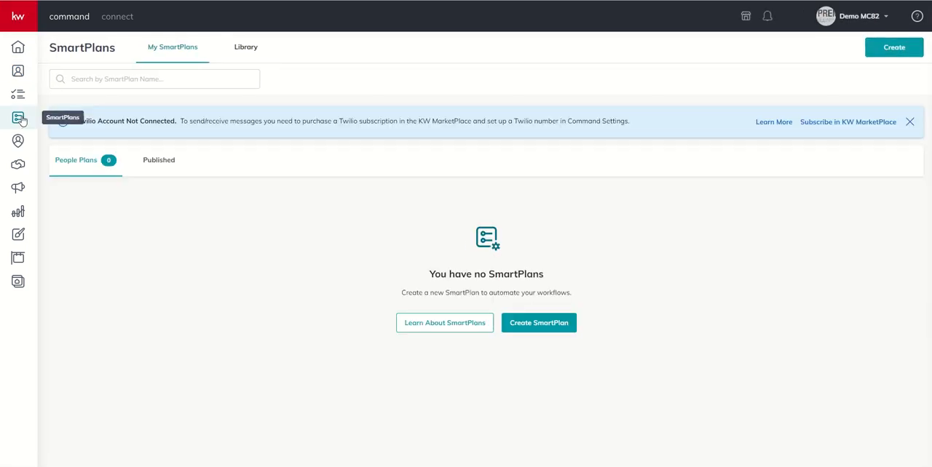
click(245, 47)
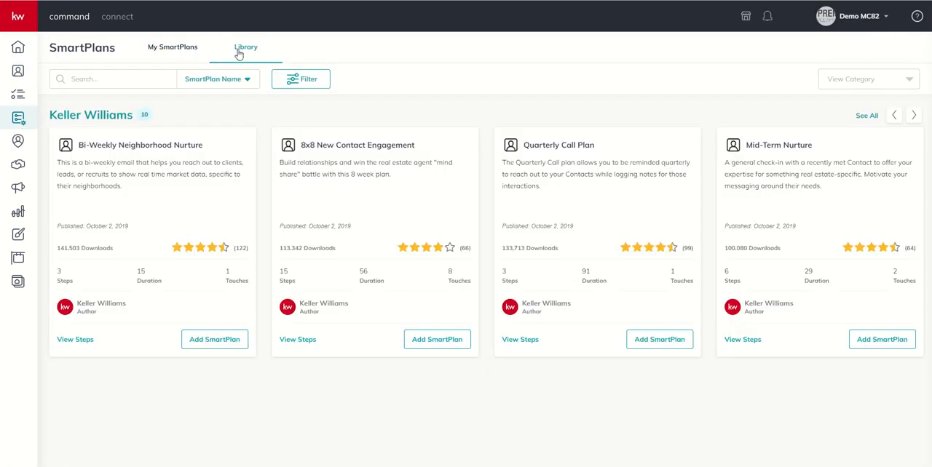
scroll(down, 3)
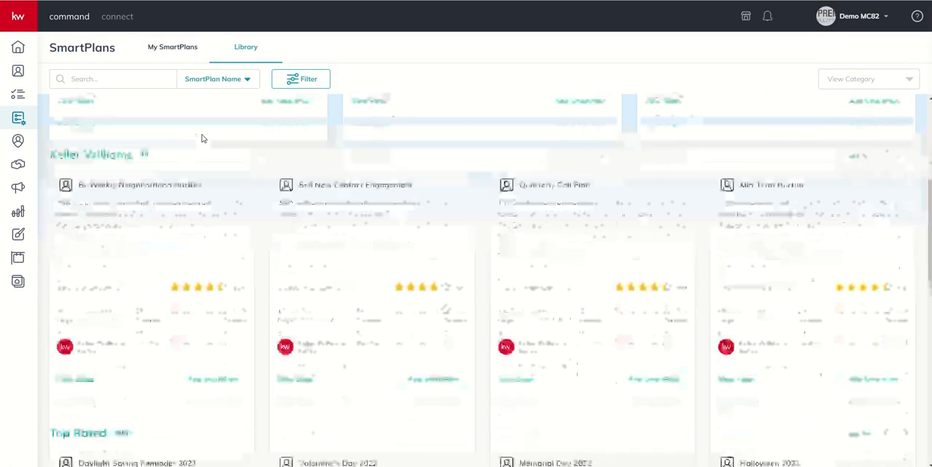
scroll(up, 3)
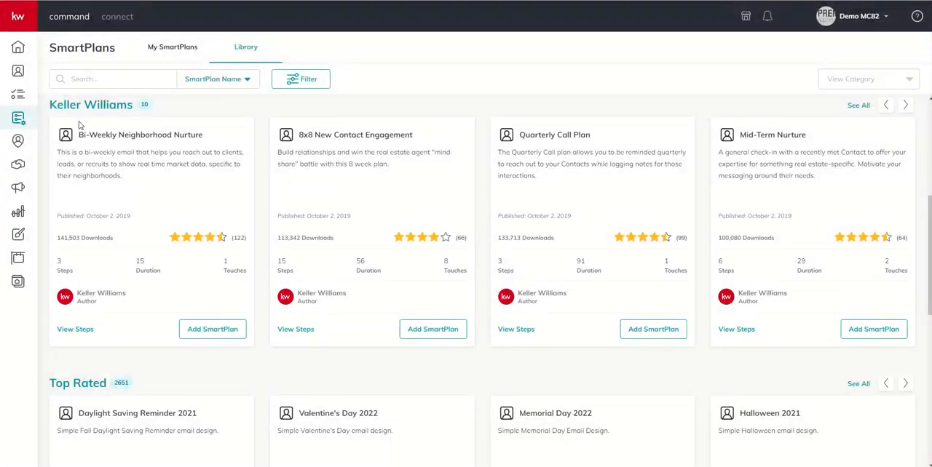
mouse_move(209, 141)
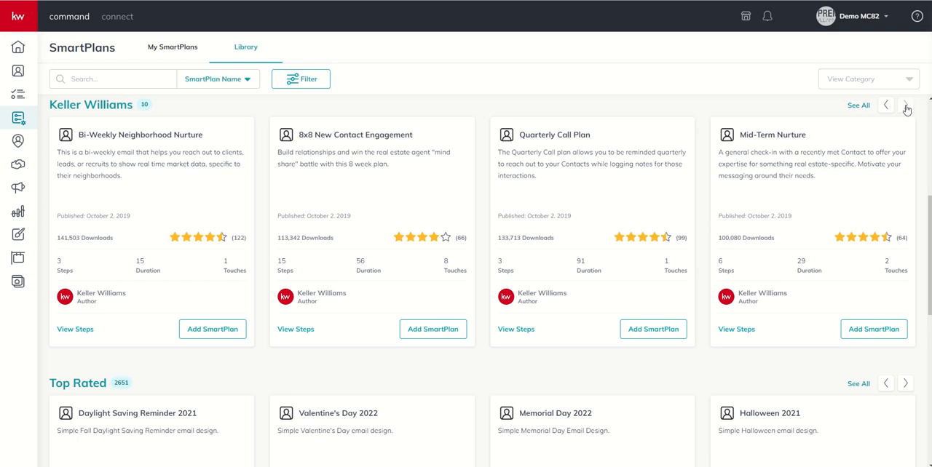
click(906, 105)
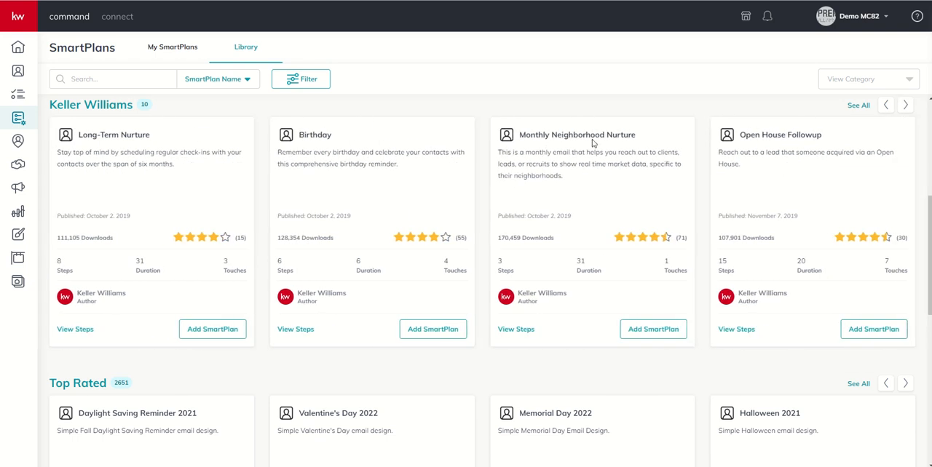
mouse_move(645, 132)
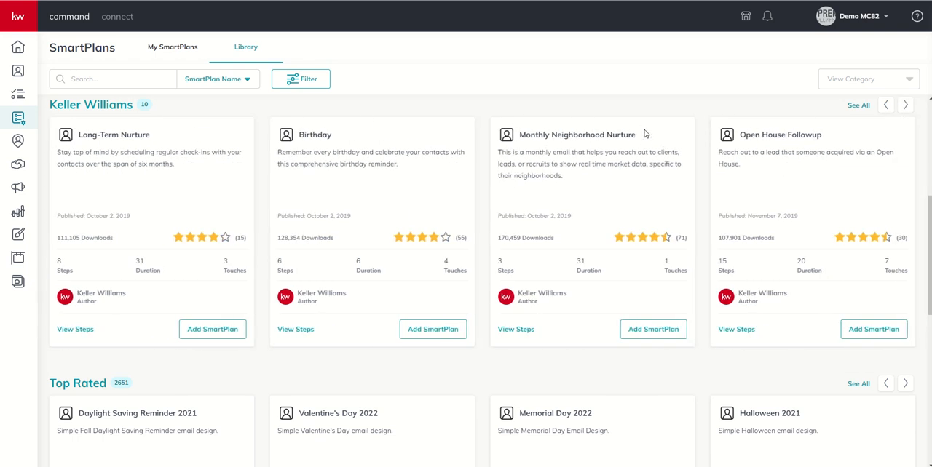
mouse_move(611, 141)
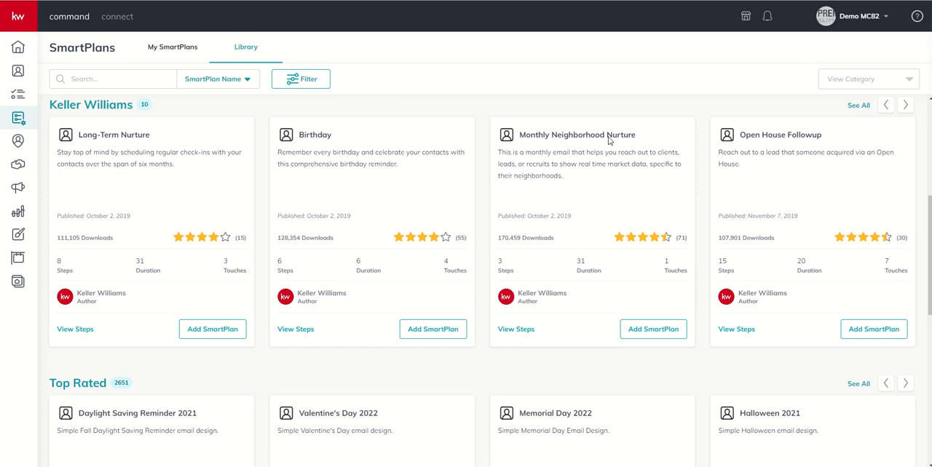
mouse_move(16, 71)
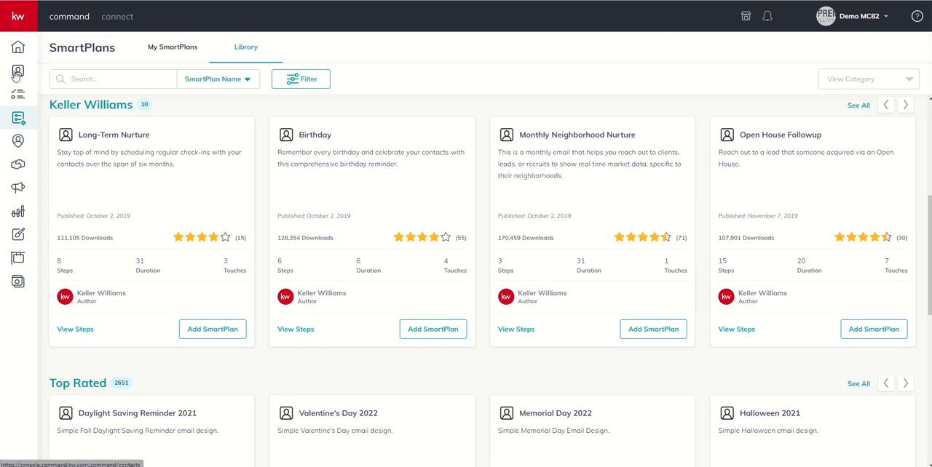
- Add Peggy Hill to My Monthly Neighborhood Nurture via her SmartPlans tab, starting now
click(17, 71)
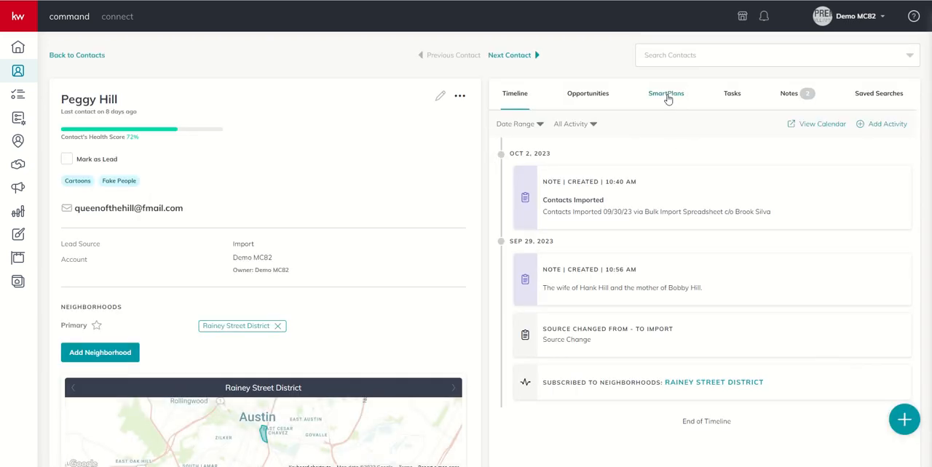
click(665, 93)
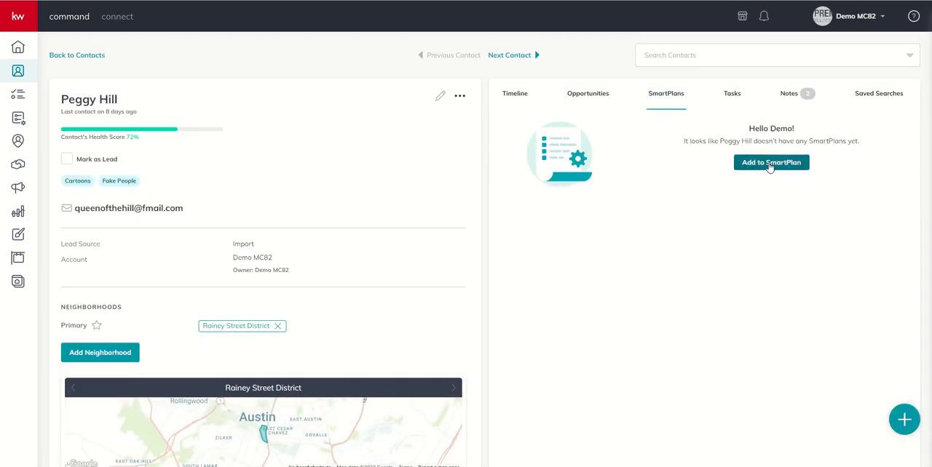
click(771, 163)
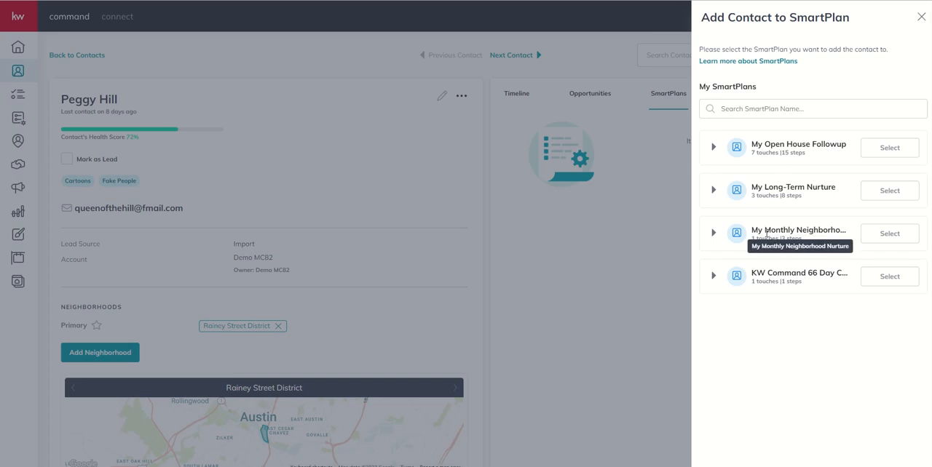
mouse_move(800, 228)
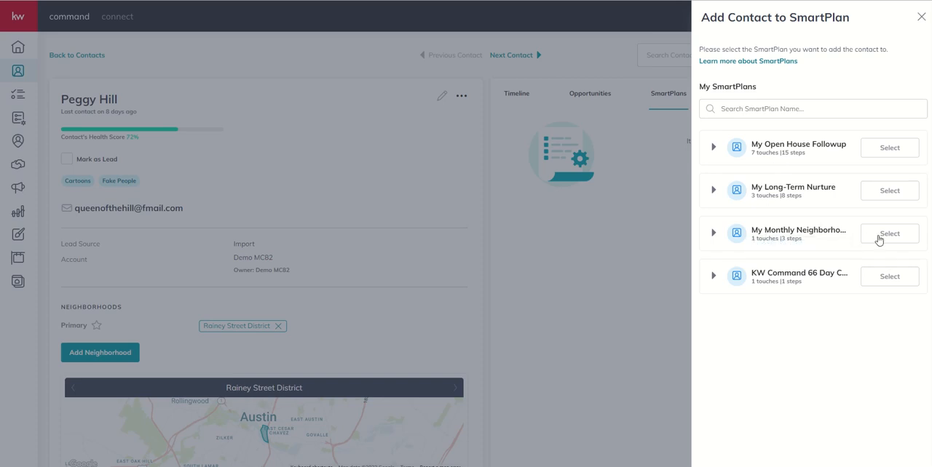
click(889, 234)
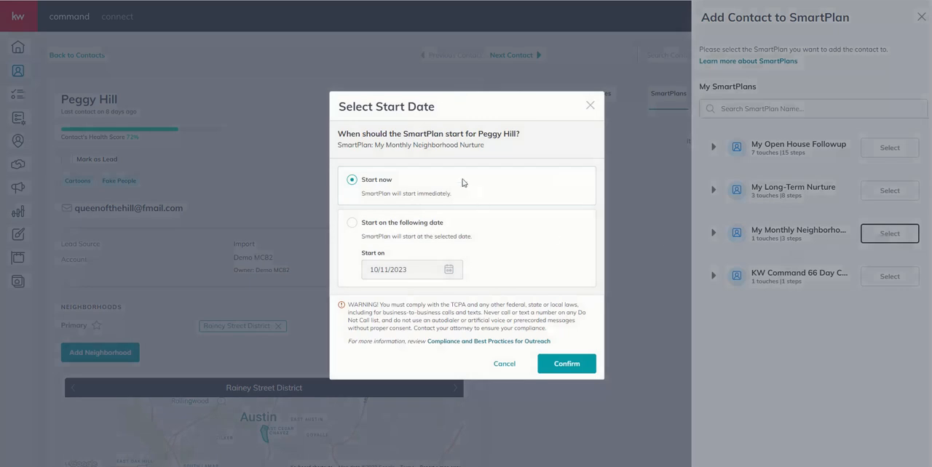
click(566, 363)
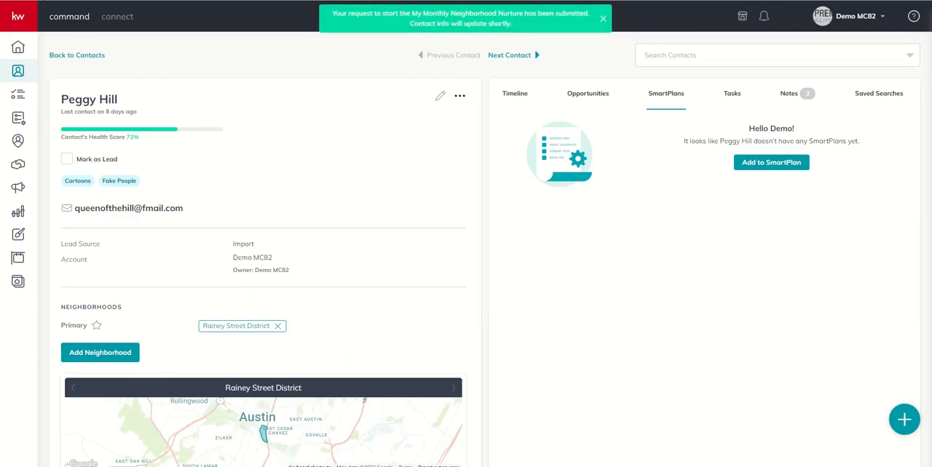
- Open Peggy Hill's timeline to find the My Monthly Neighborhood Nurture SmartPlan Added entry
click(515, 93)
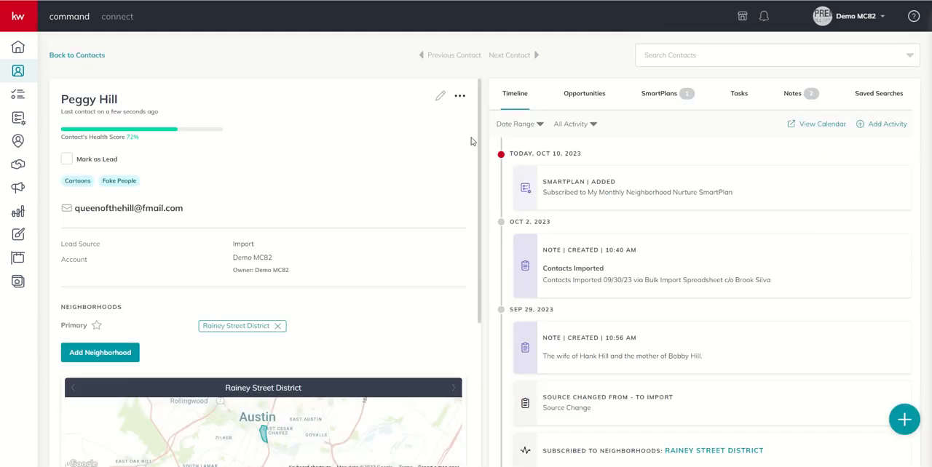
mouse_move(593, 228)
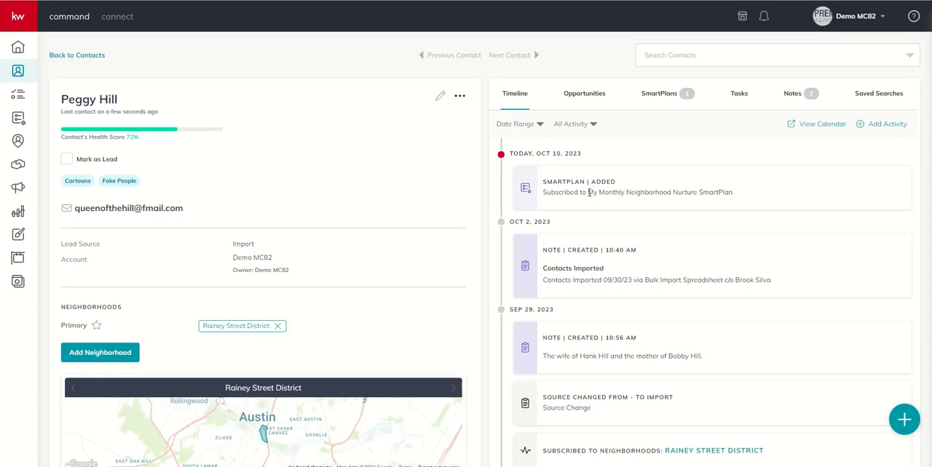
mouse_move(726, 191)
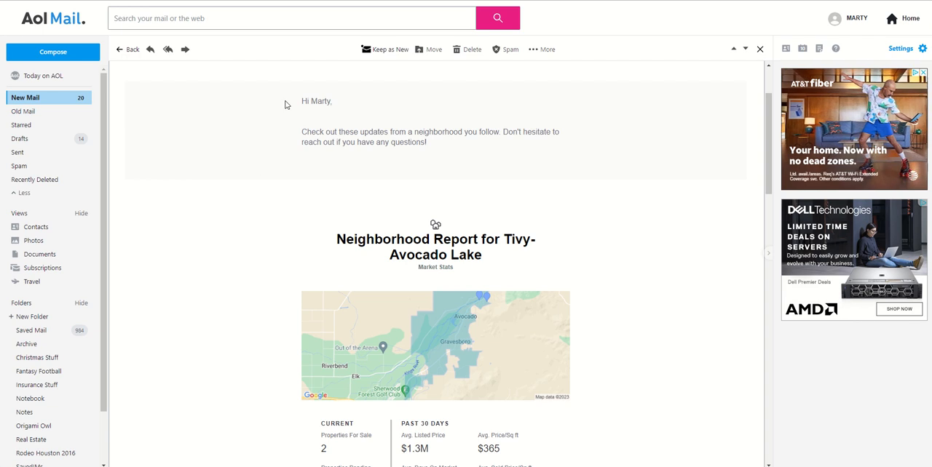
mouse_move(292, 106)
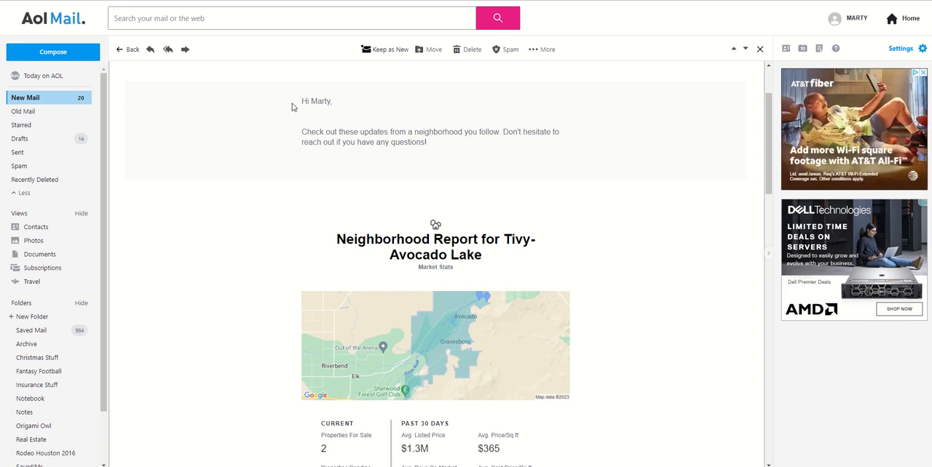
- Scroll through the Tivy-Avocado Lake neighborhood report email to its market stats and listings
scroll(down, 3)
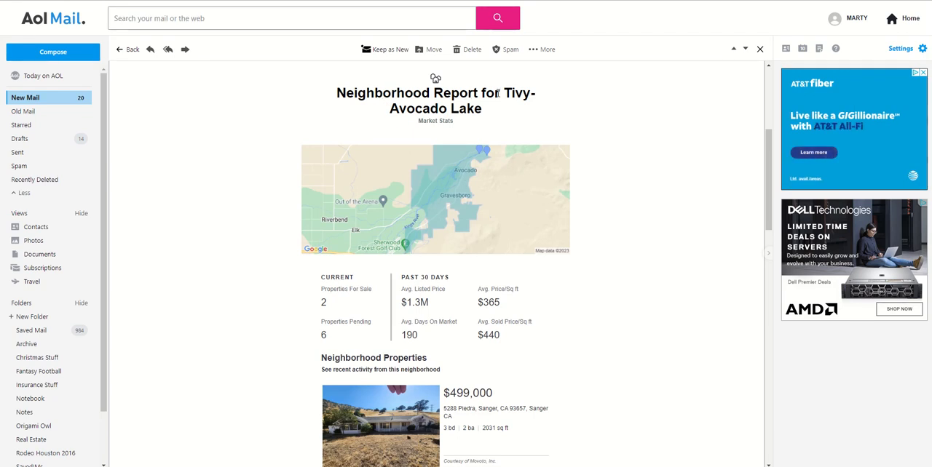
mouse_move(447, 139)
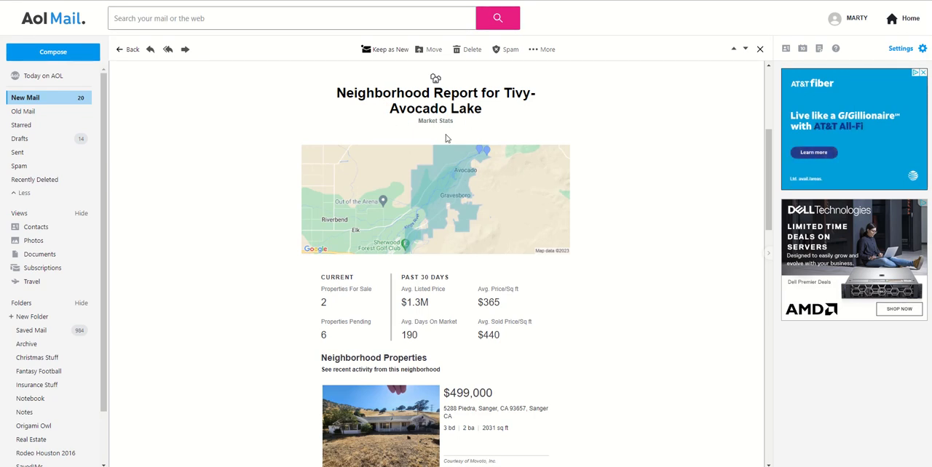
scroll(down, 3)
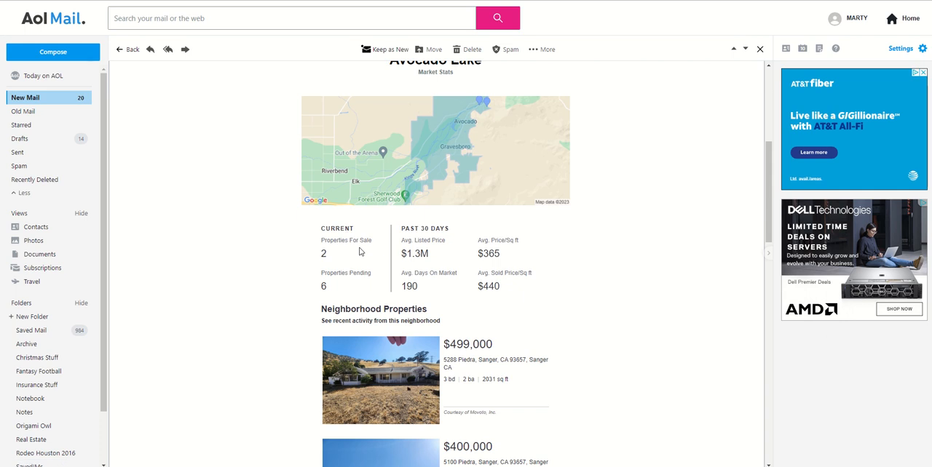
mouse_move(386, 285)
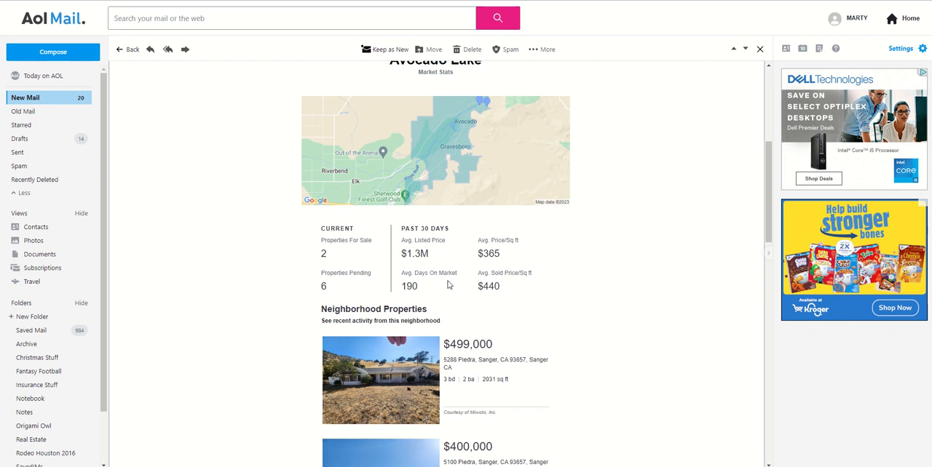
mouse_move(518, 274)
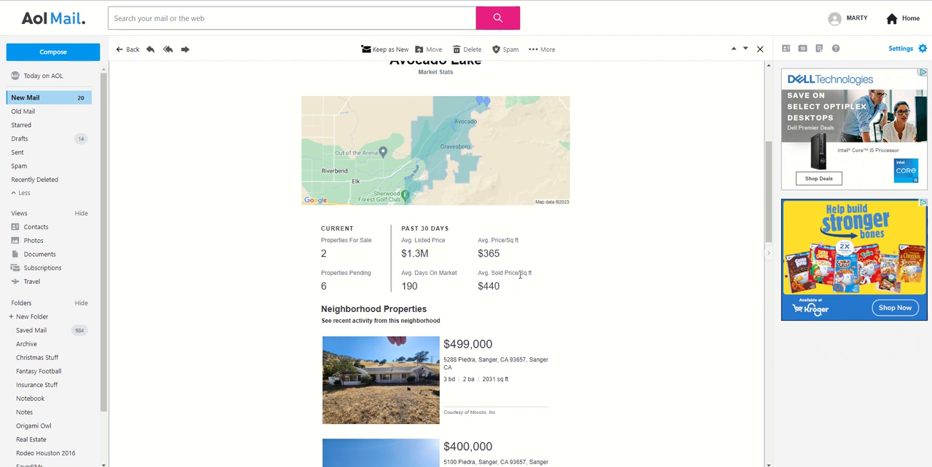
mouse_move(507, 275)
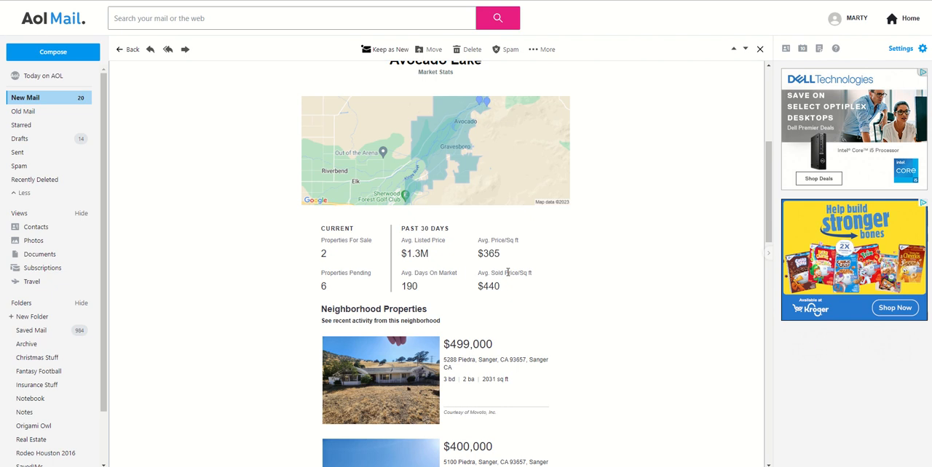
mouse_move(514, 294)
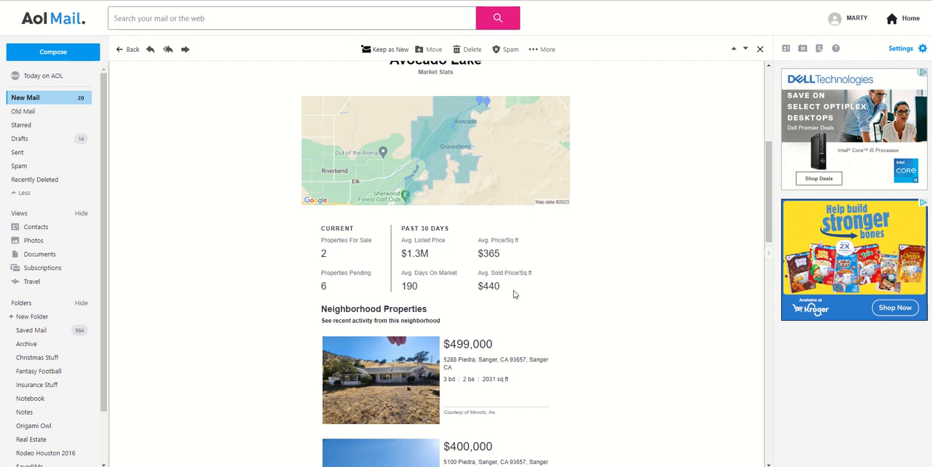
scroll(down, 3)
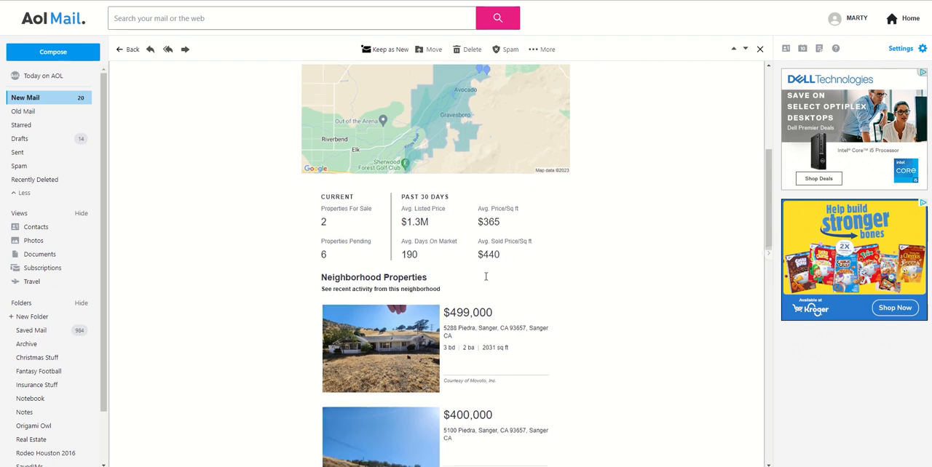
scroll(down, 3)
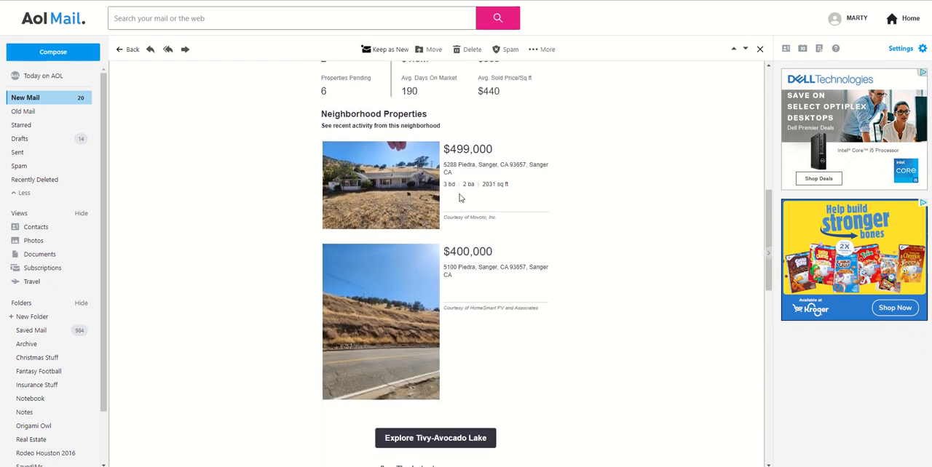
mouse_move(367, 276)
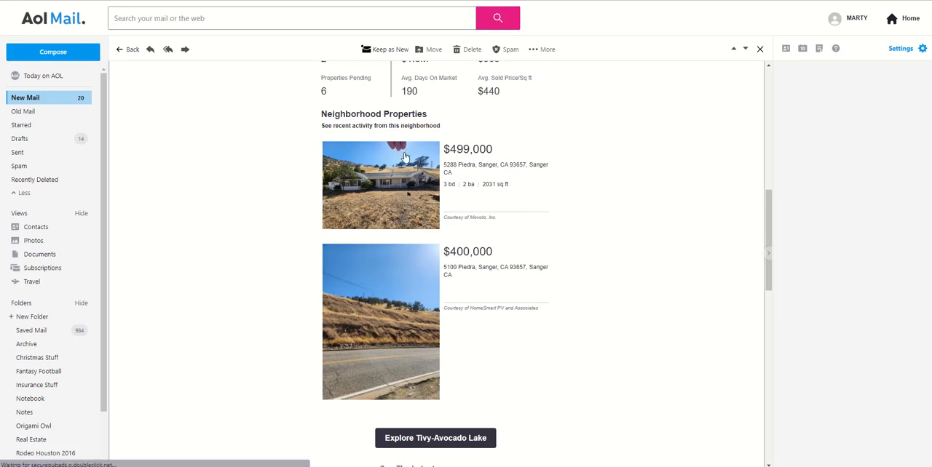
scroll(up, 3)
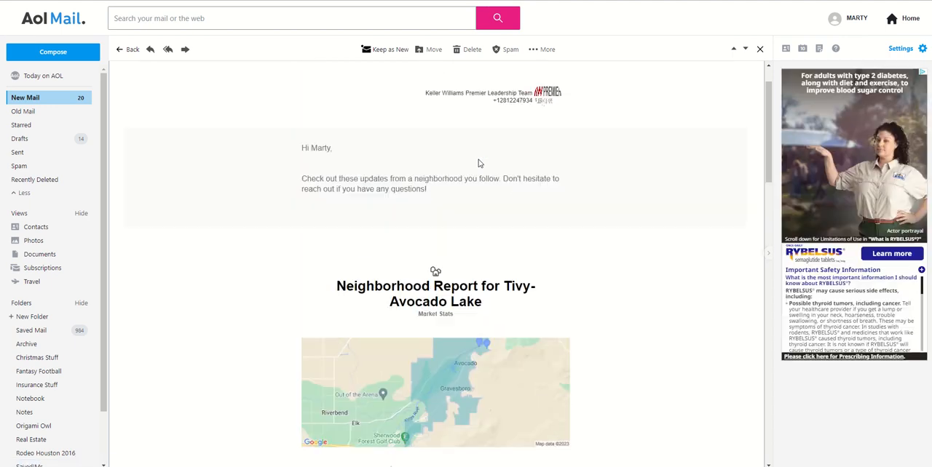
scroll(up, 3)
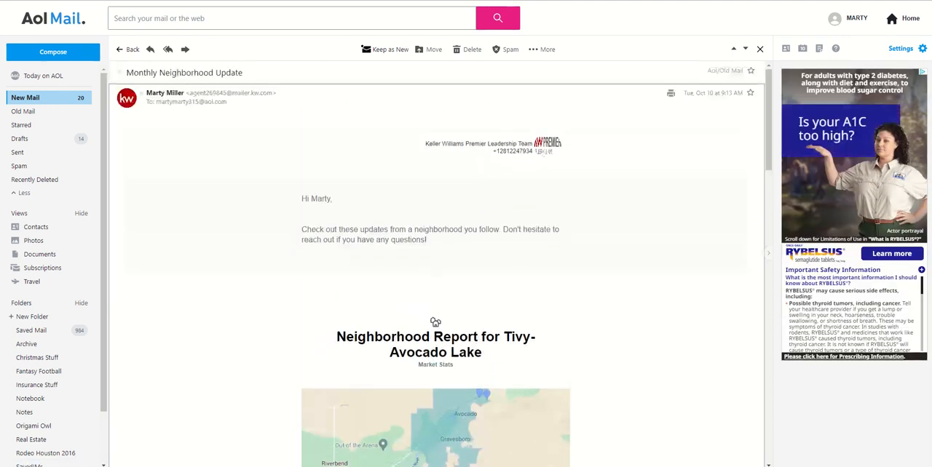
mouse_move(335, 126)
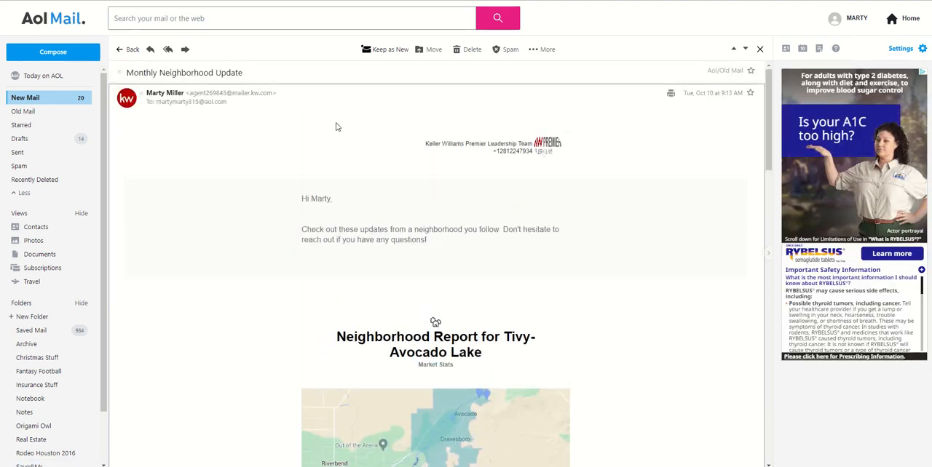